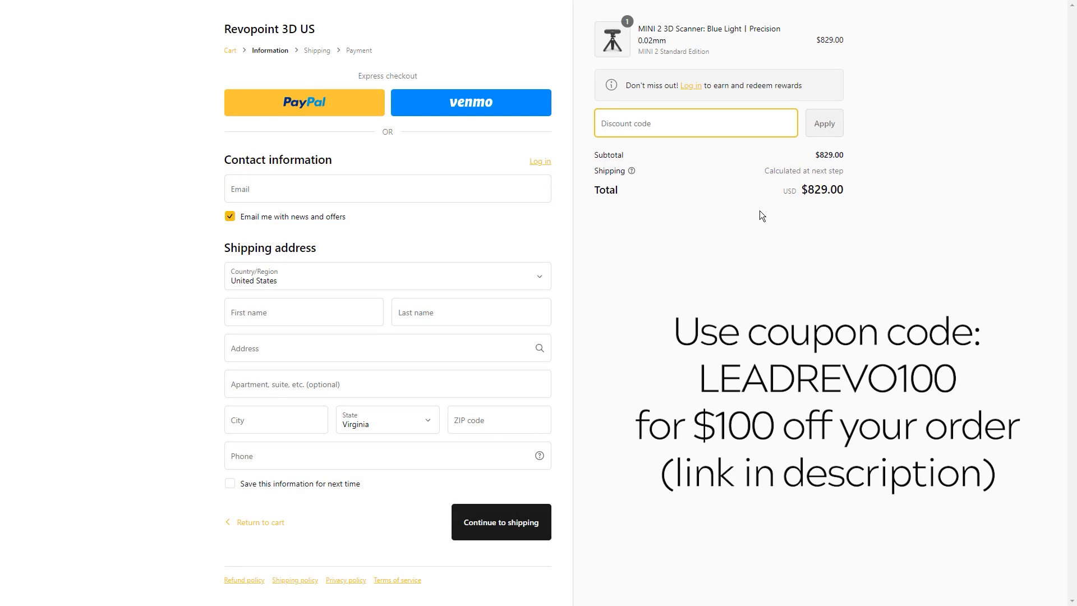
pyautogui.write('LEADREV')
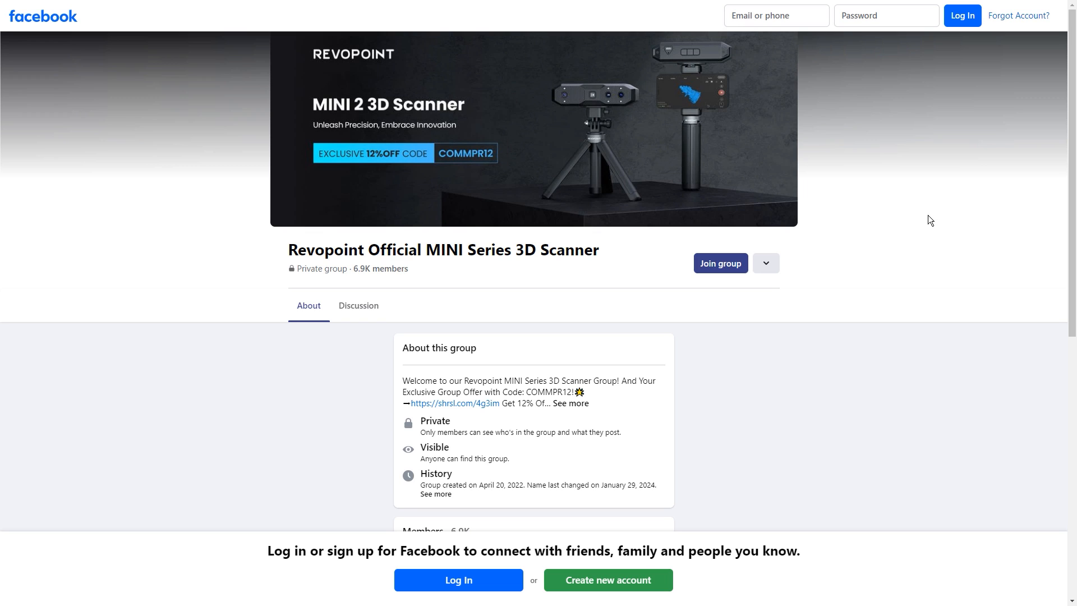
pyautogui.scroll(-3)
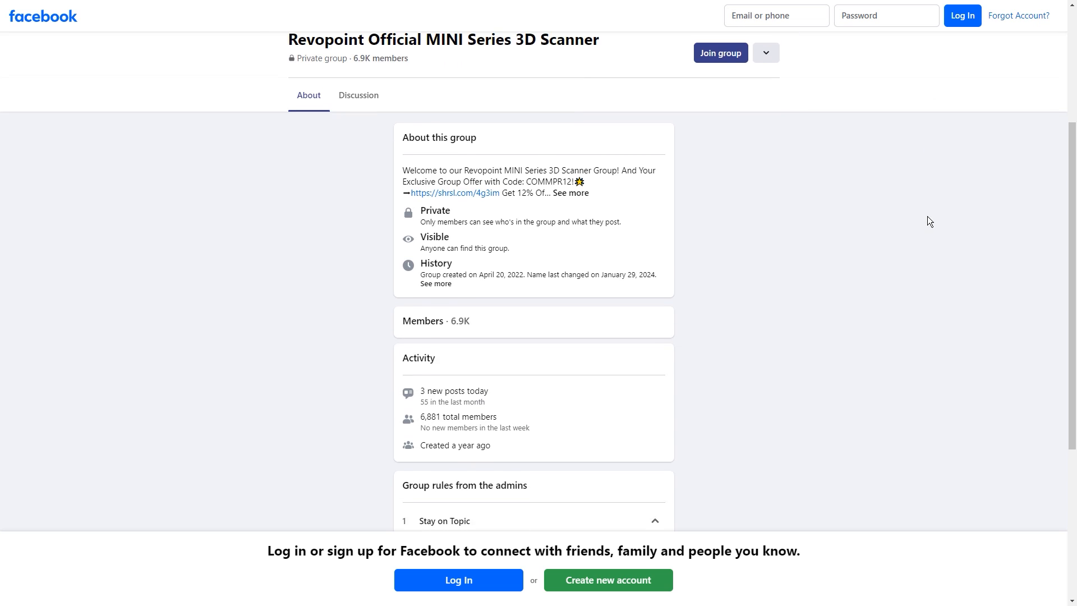
pyautogui.scroll(-3)
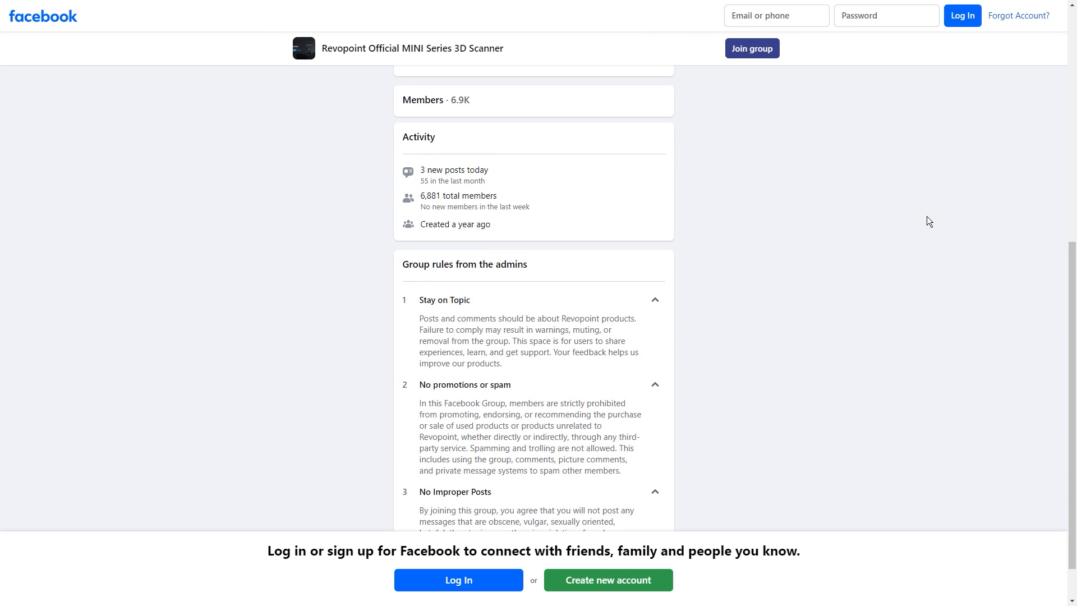
pyautogui.scroll(-3)
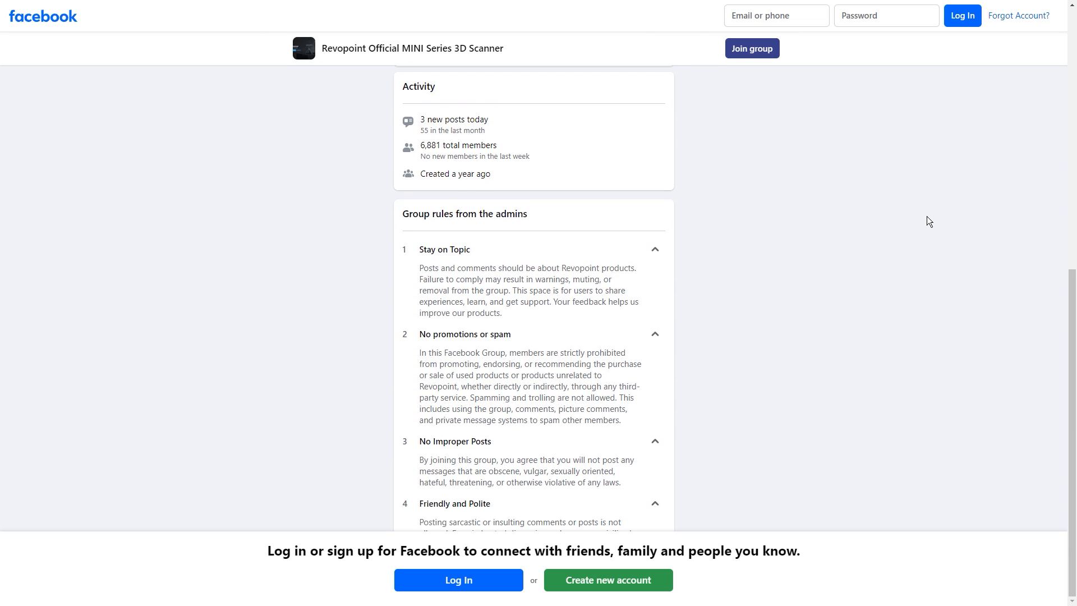